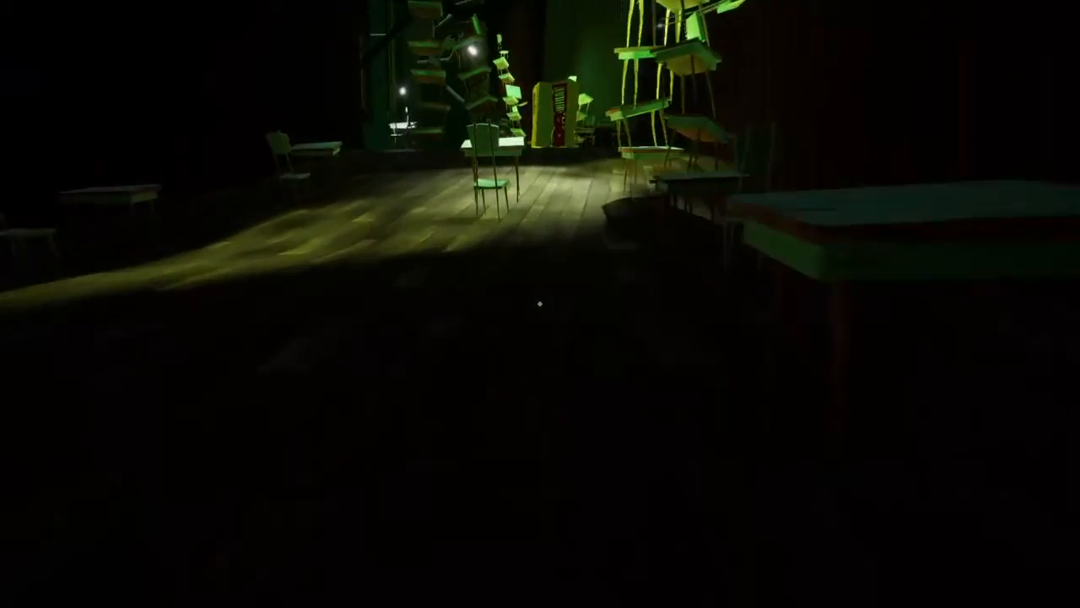
pyautogui.moveTo(540, 304)
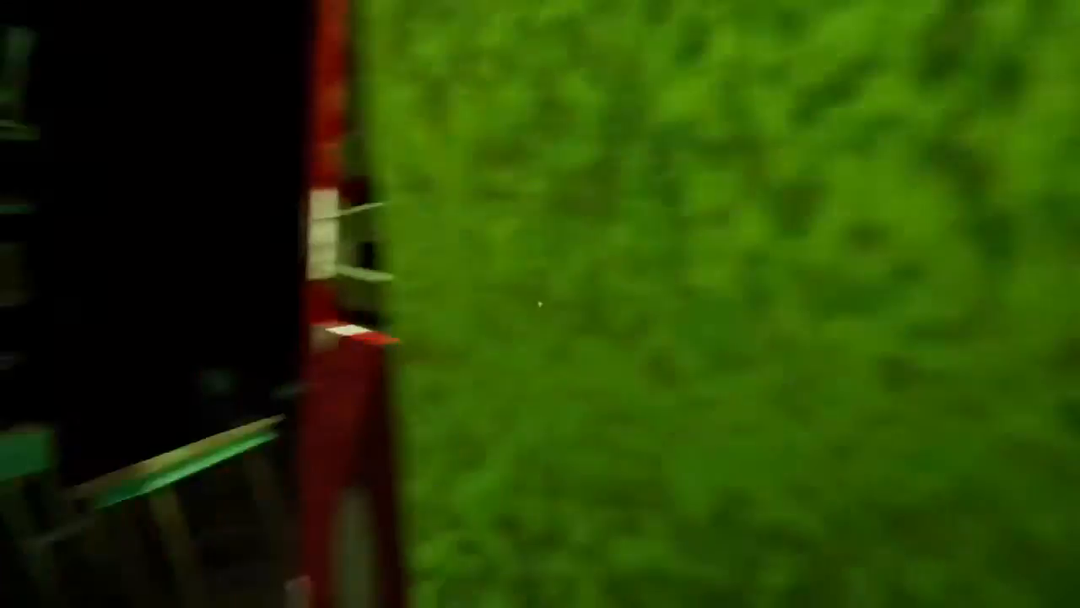
pyautogui.moveTo(540, 303)
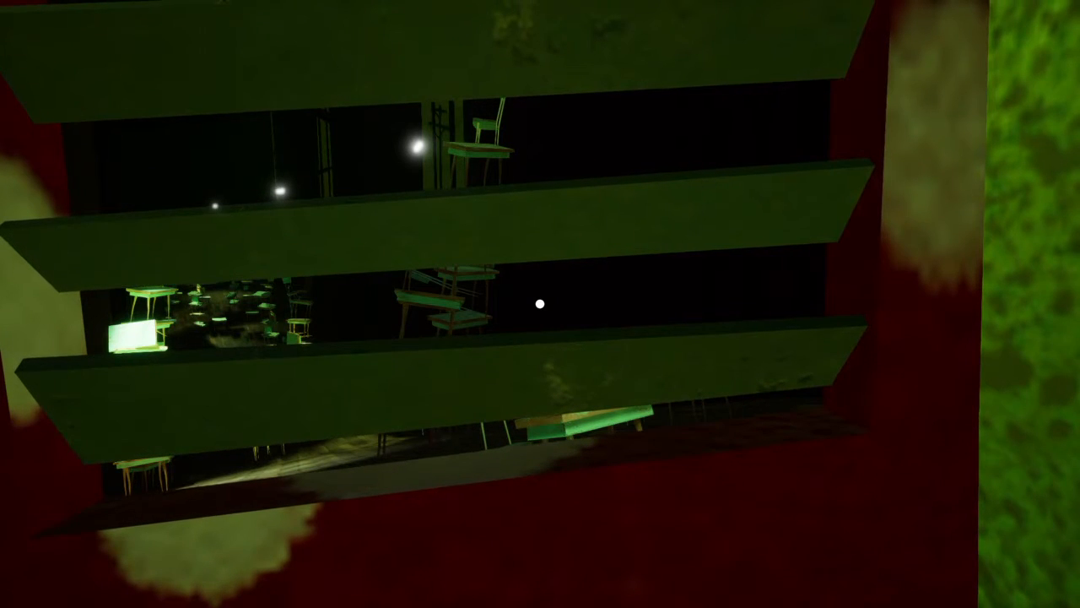